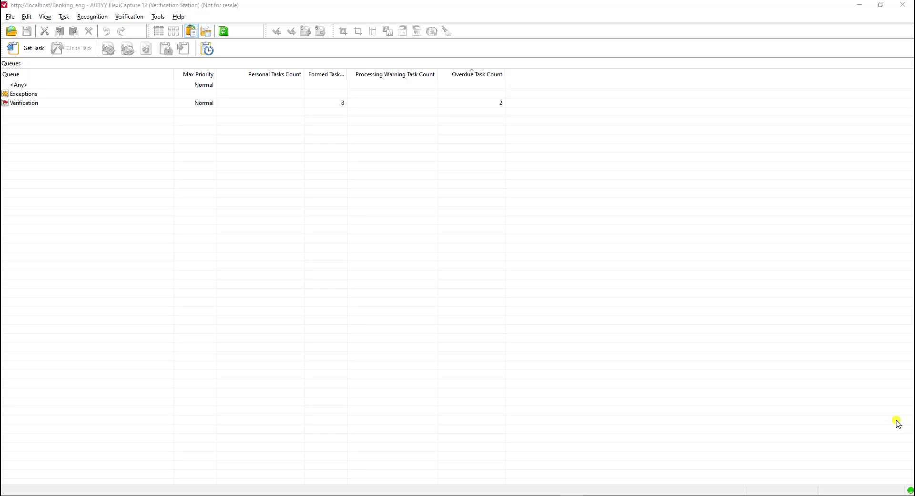
mouse_move(394, 308)
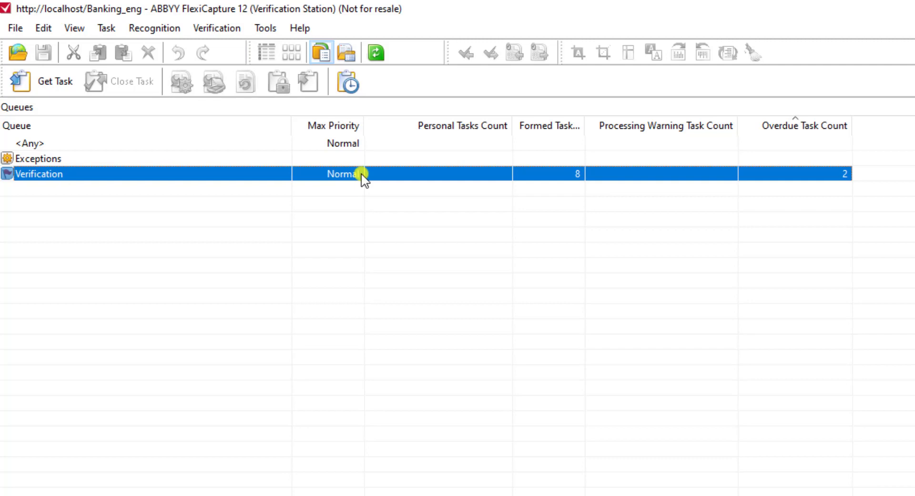
mouse_move(738, 167)
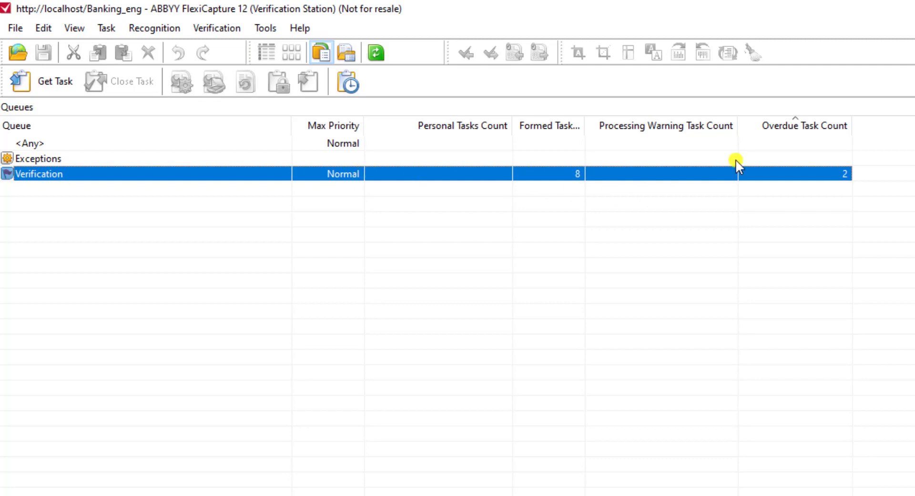
mouse_move(663, 126)
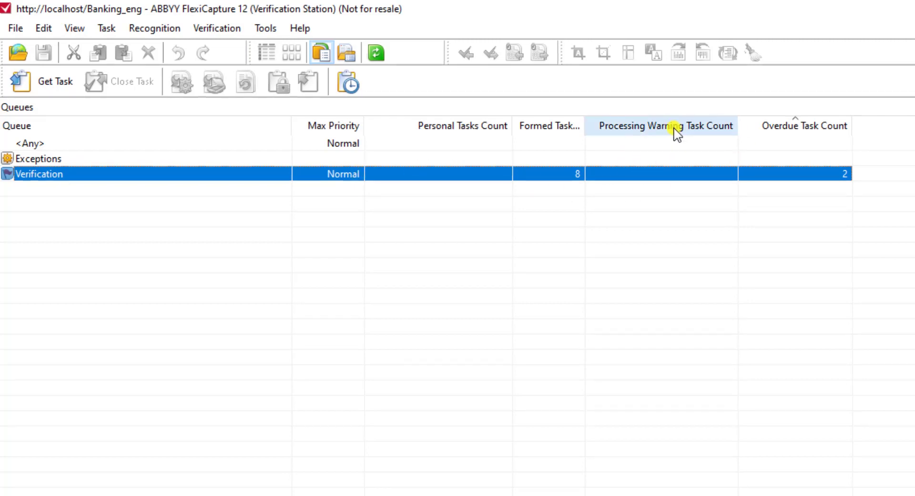
mouse_move(806, 126)
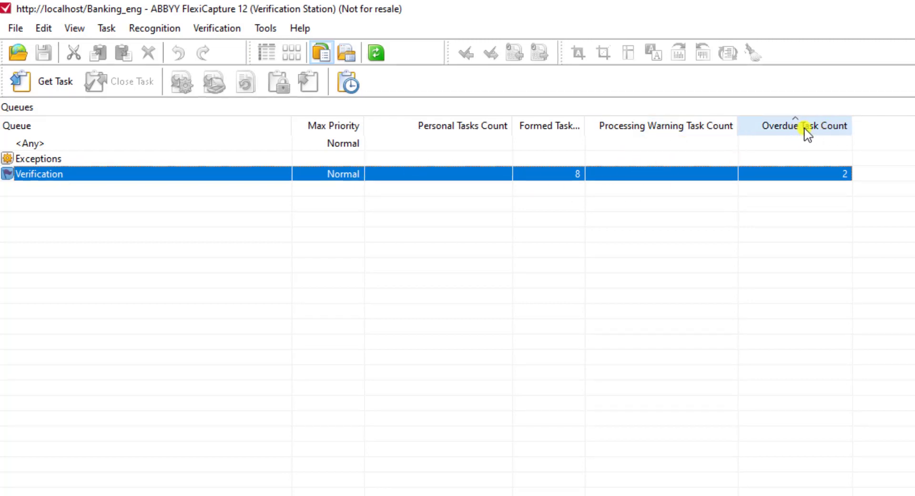
mouse_move(808, 242)
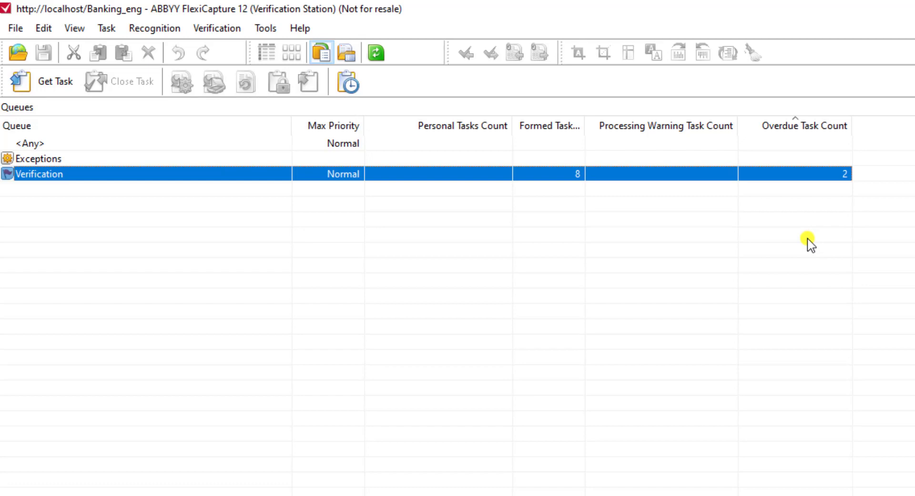
mouse_move(669, 169)
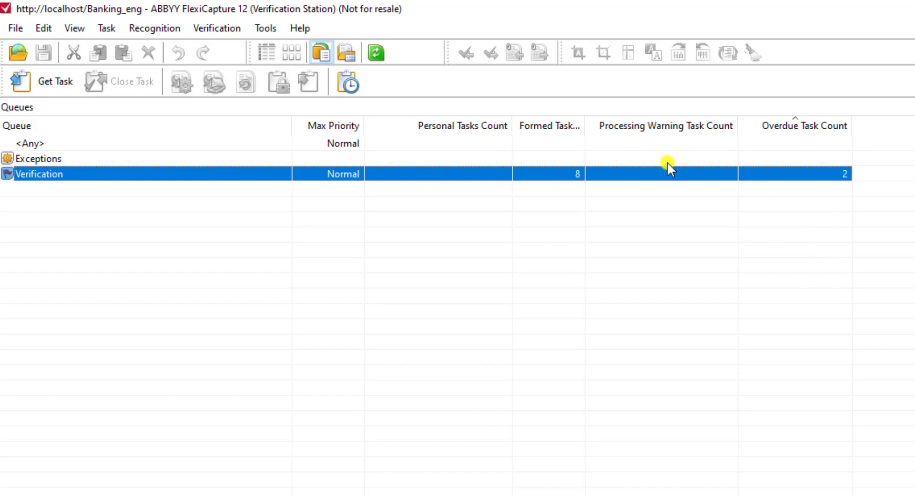
mouse_move(737, 173)
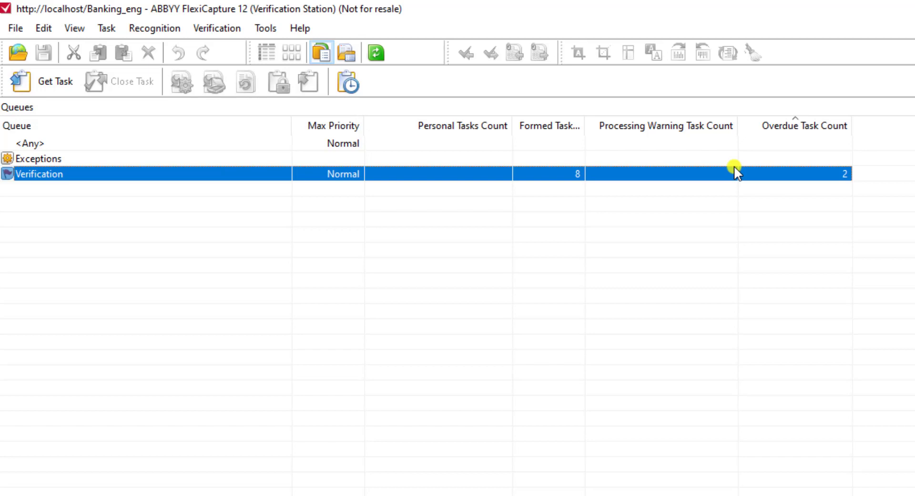
mouse_move(710, 162)
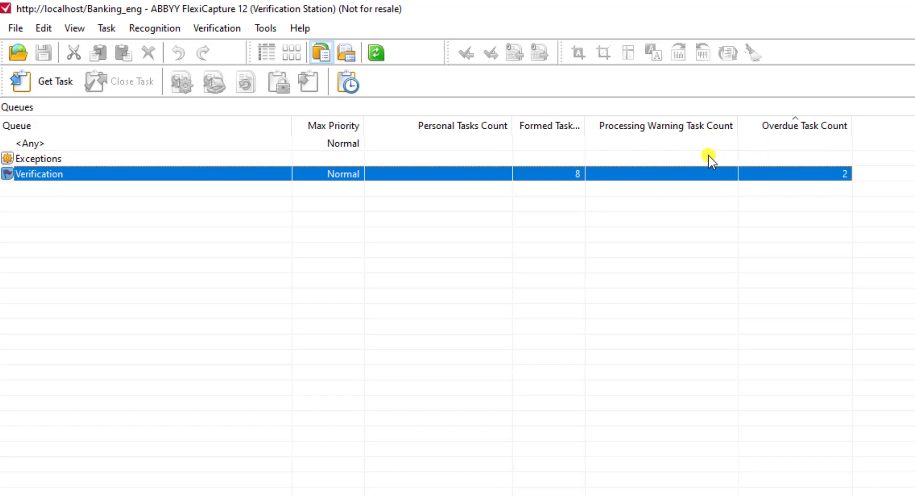
- Inspect the Verification queue's task list, select the first expired task, and return to the queues overview
right_click(116, 174)
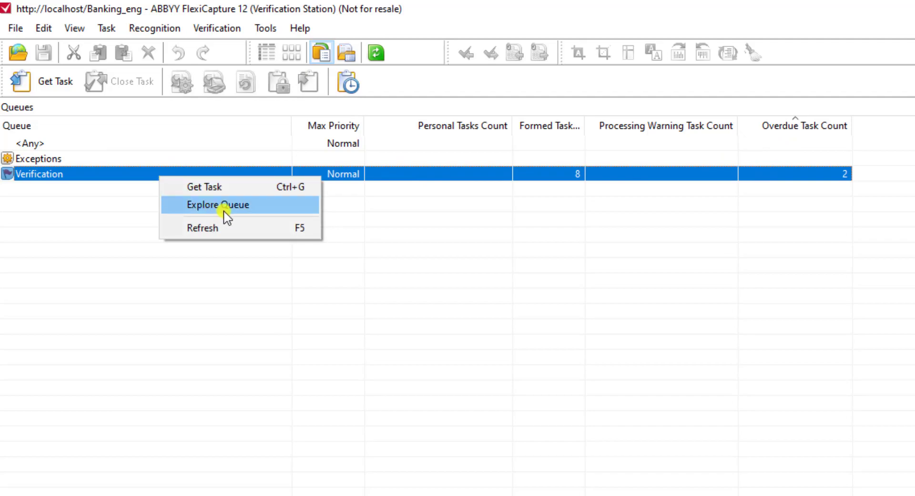
click(217, 204)
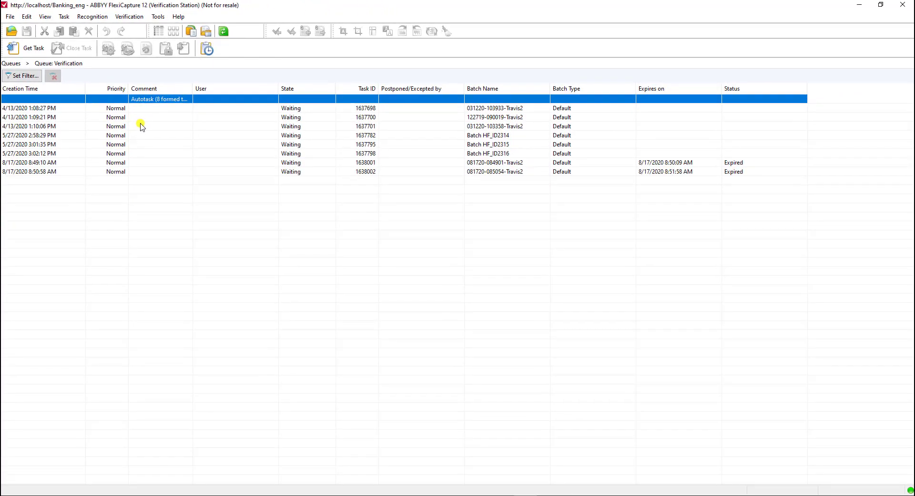
mouse_move(641, 88)
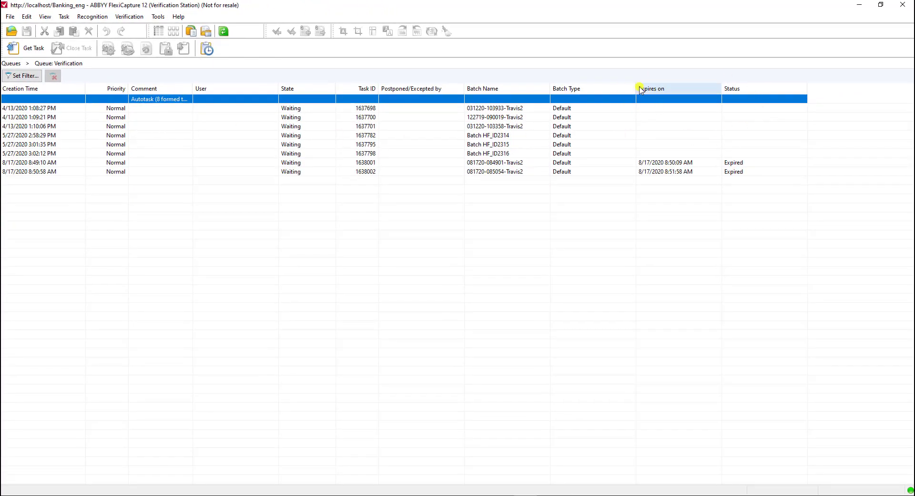
mouse_move(663, 160)
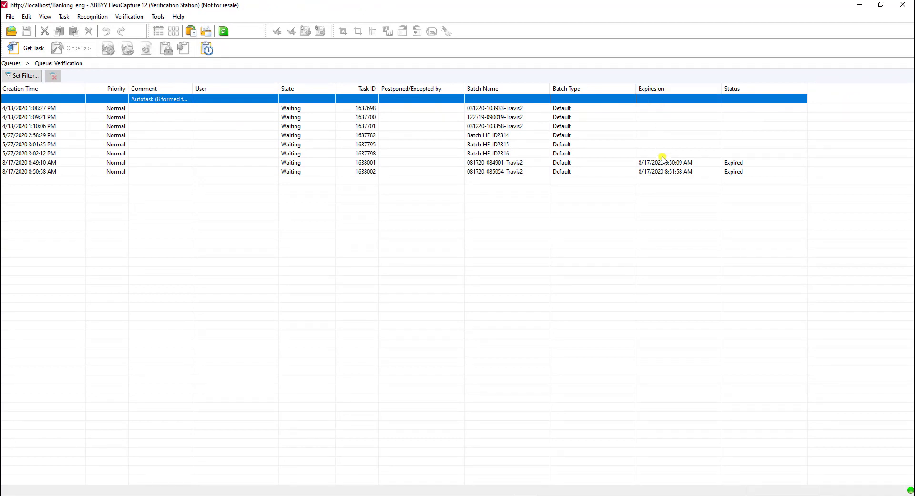
click(366, 171)
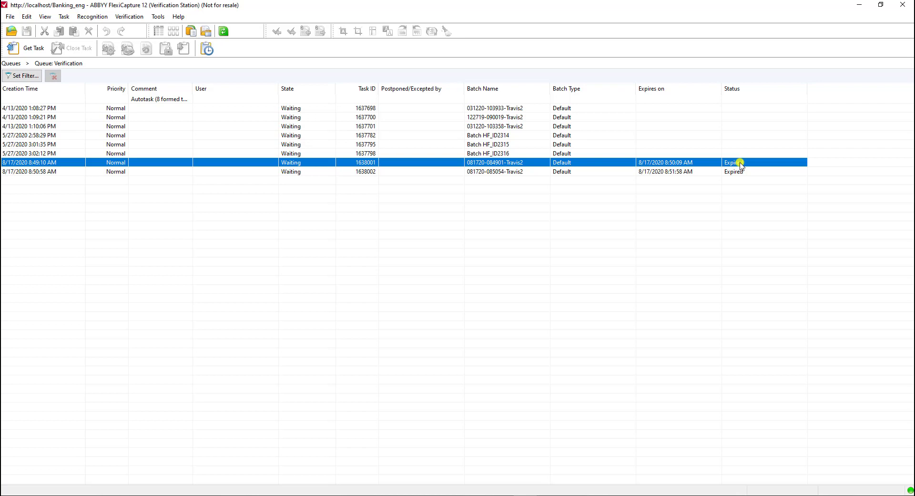
click(10, 63)
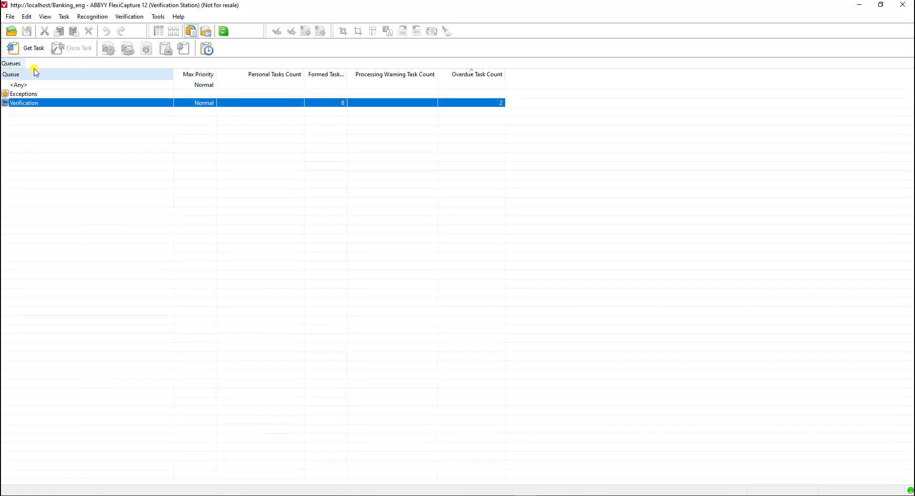
mouse_move(36, 50)
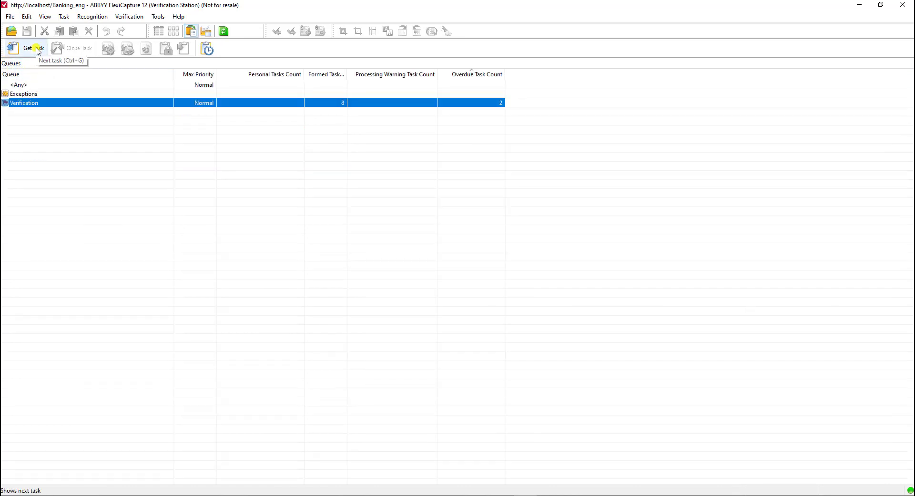
click(29, 49)
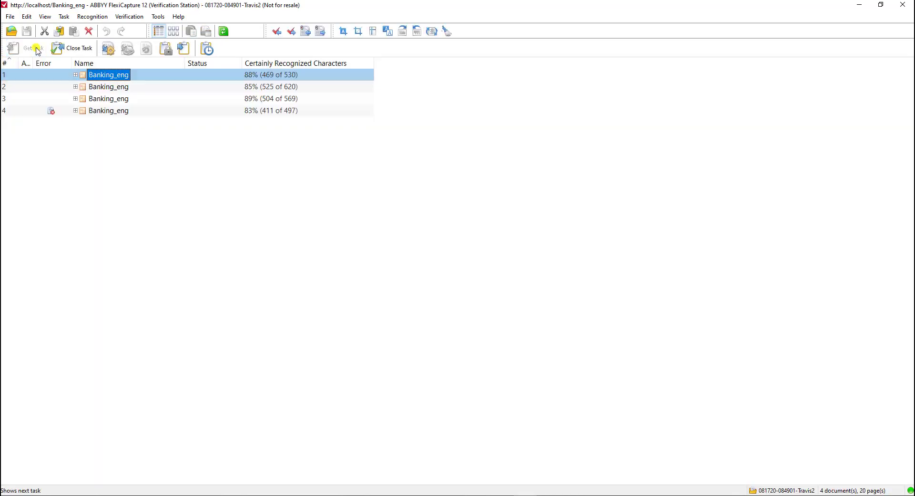
mouse_move(151, 95)
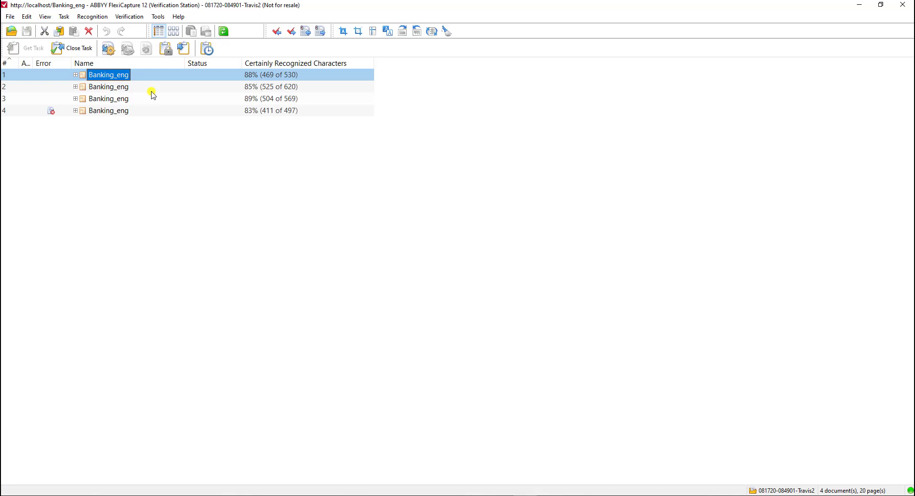
mouse_move(376, 238)
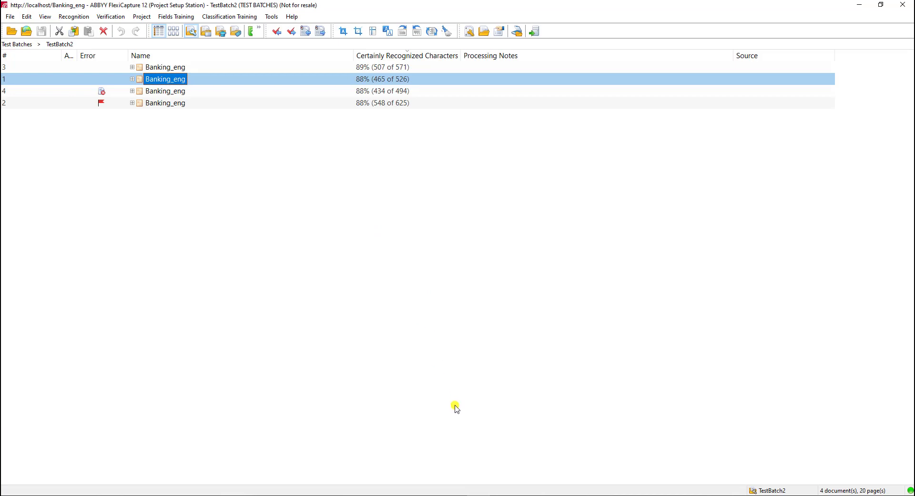
mouse_move(175, 16)
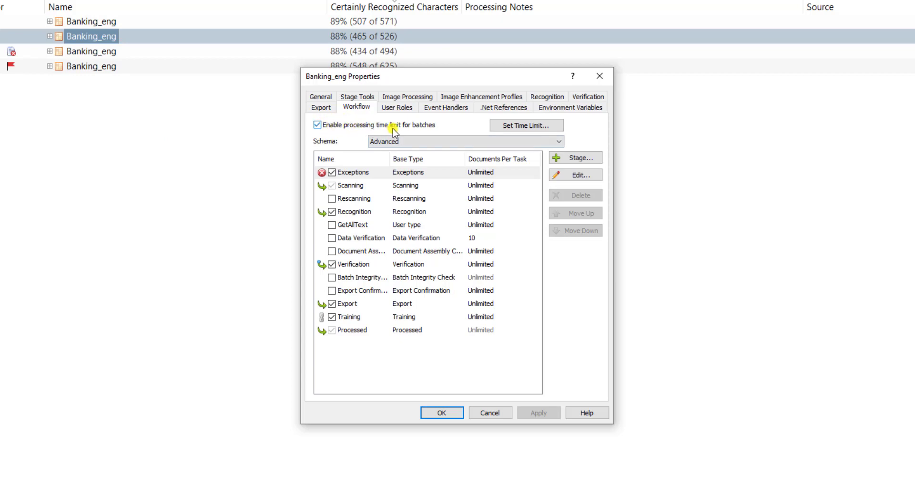
mouse_move(473, 128)
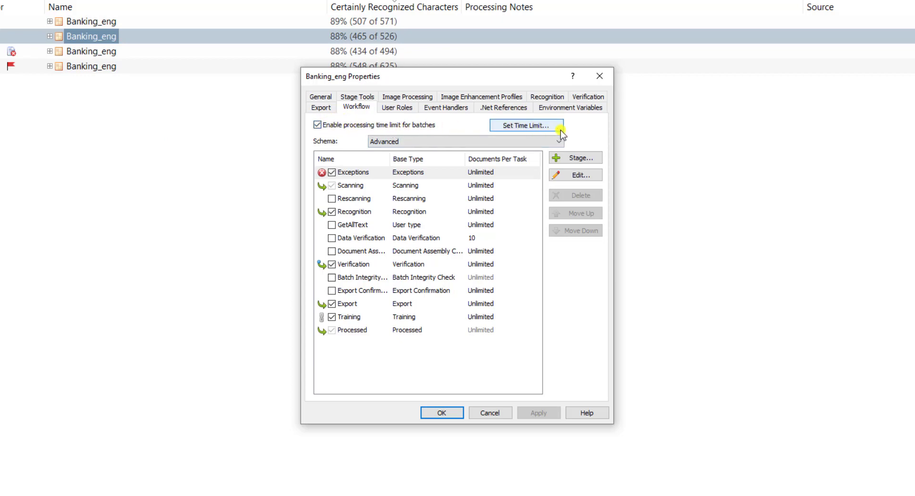
- In the Time Limit dialog, try a fixed batch processing limit with a warn-before option
click(526, 125)
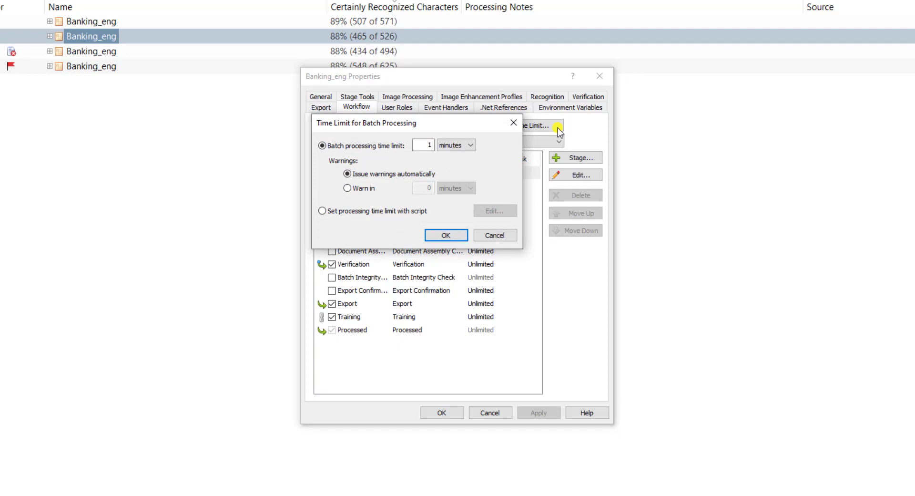
mouse_move(360, 156)
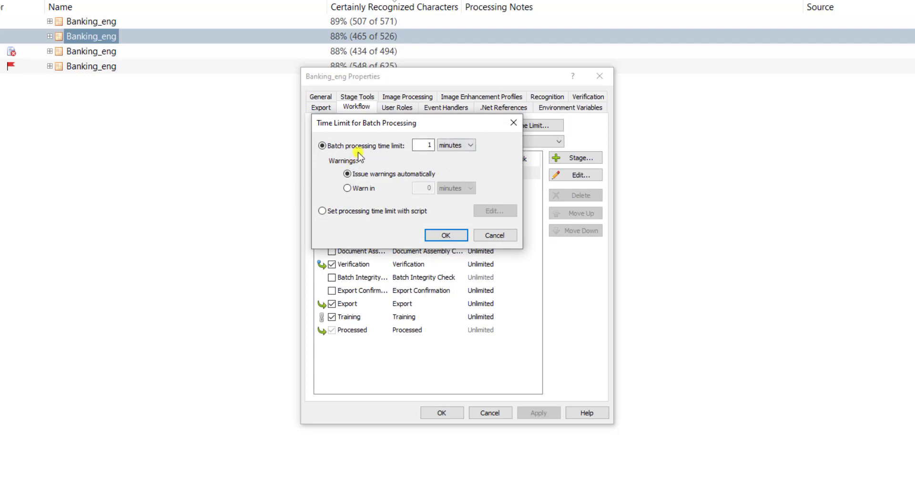
click(470, 143)
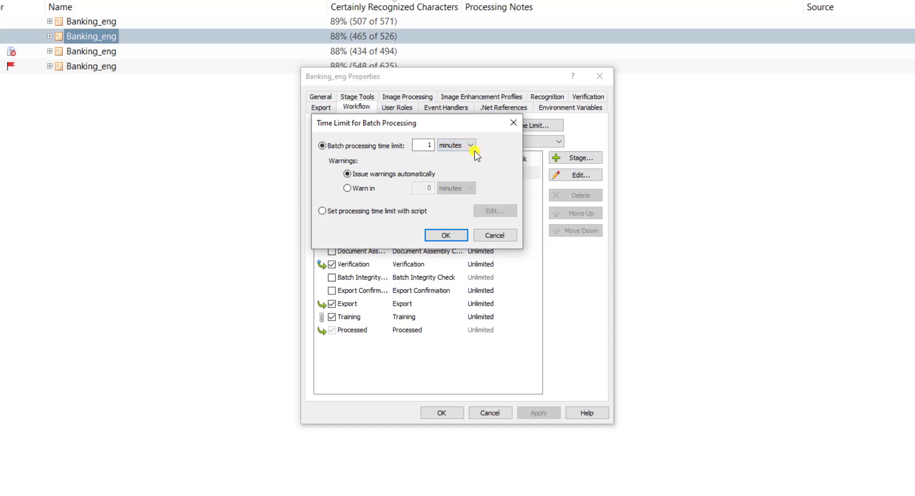
mouse_move(396, 193)
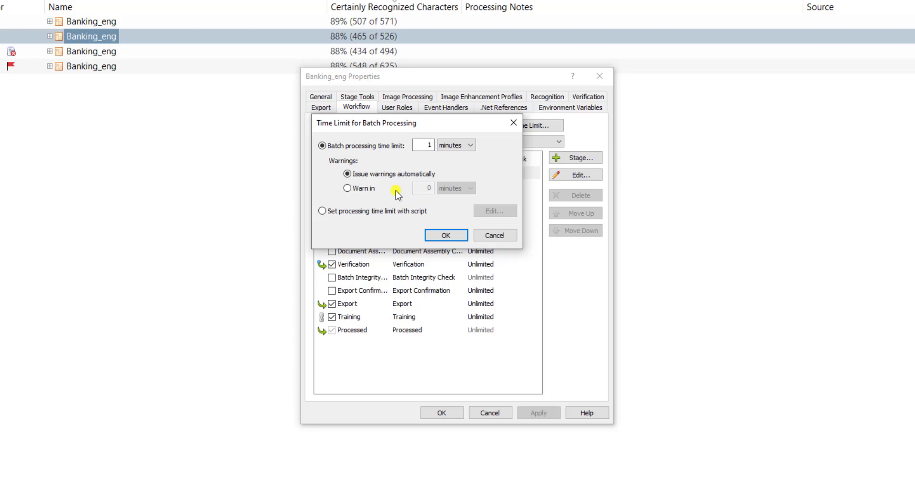
click(347, 187)
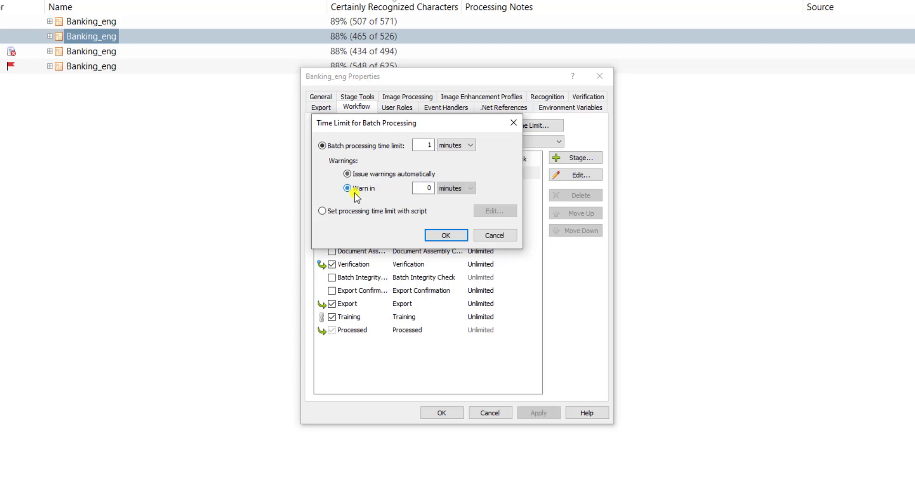
click(347, 188)
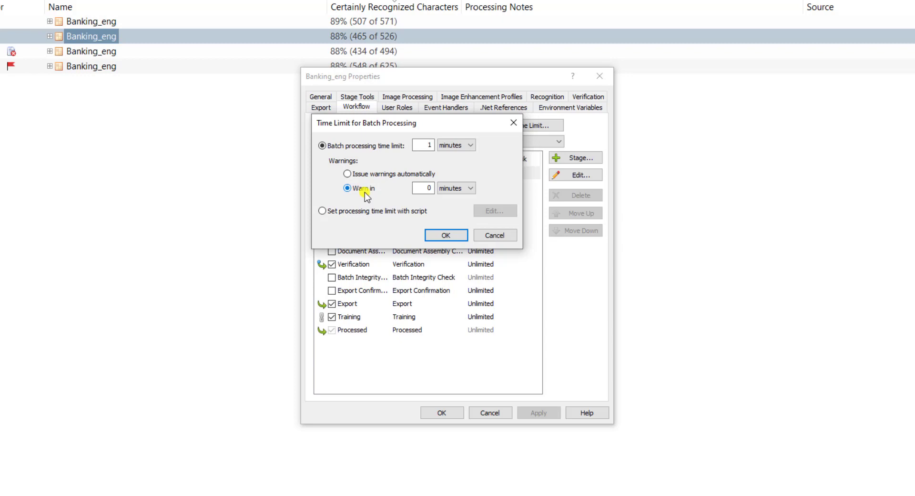
mouse_move(366, 220)
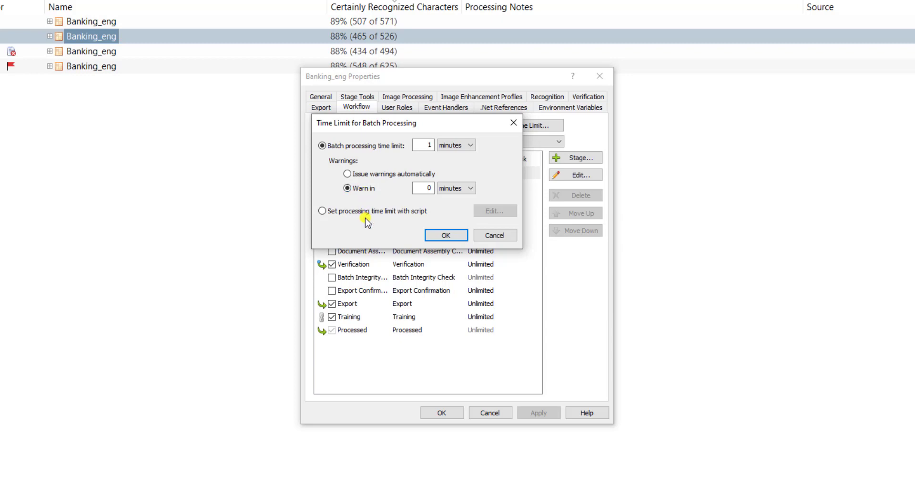
- Switch the batch processing time limit to be determined by a script
click(323, 210)
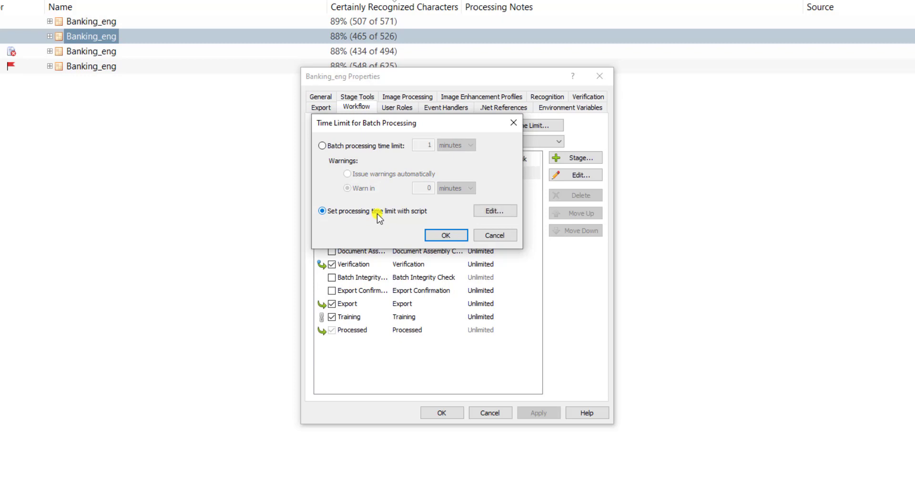